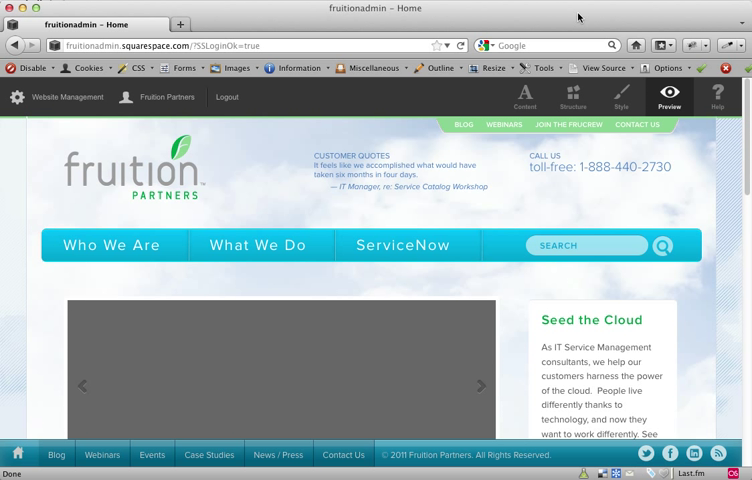
- Enter Content editing on the homepage and bring up the customer quotes widget HTML
left_click(524, 96)
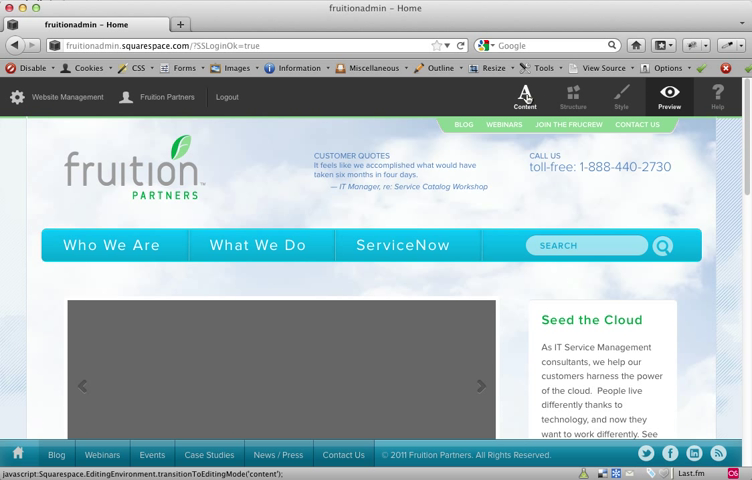
left_click(524, 96)
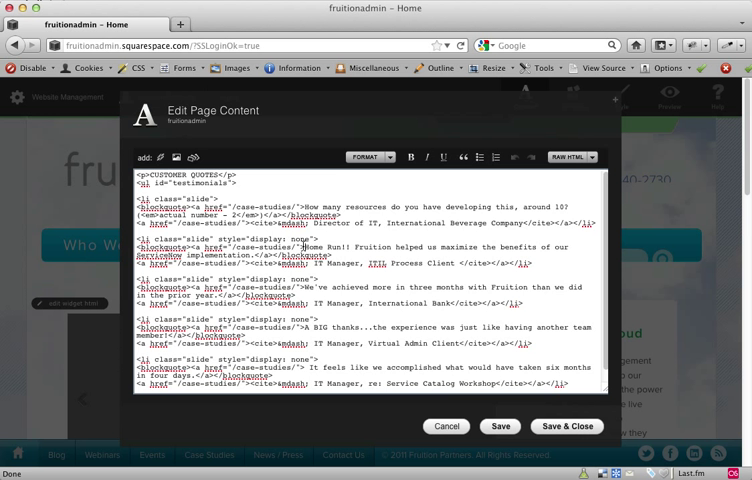
- Inspect the third quote slide's HTML, cancel, view the links list as HTML source, cancel again
left_click_drag(304, 246, 520, 246)
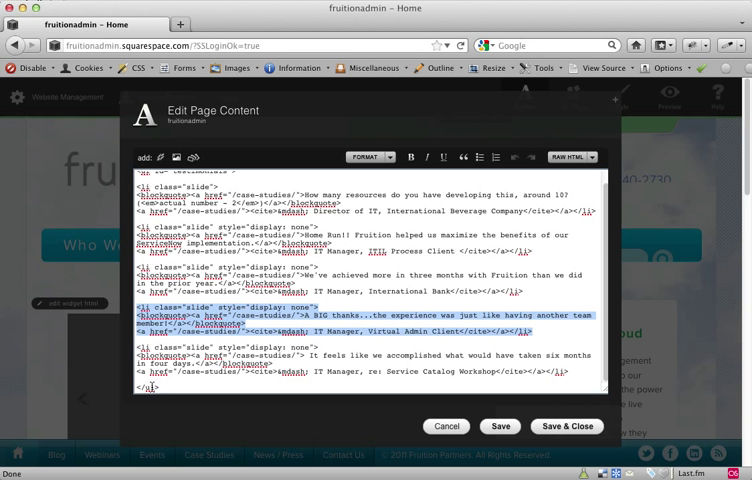
mouse_move(468, 416)
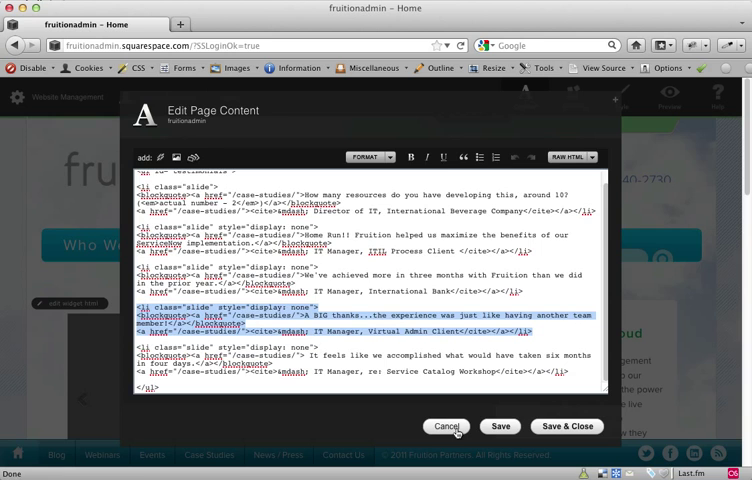
left_click(446, 426)
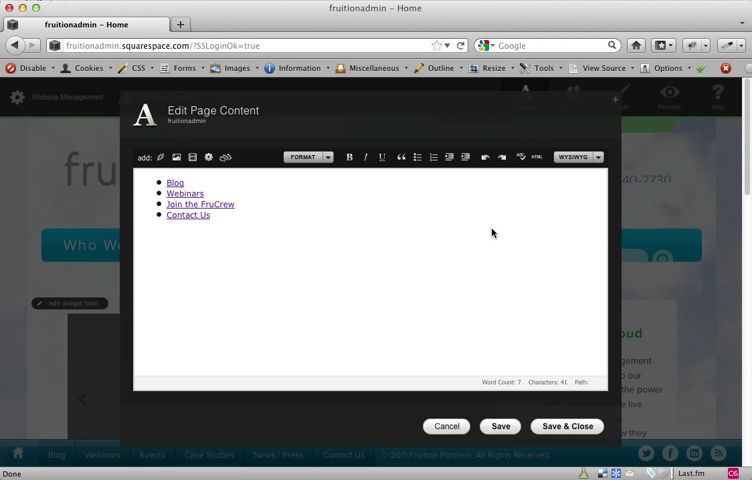
left_click(538, 156)
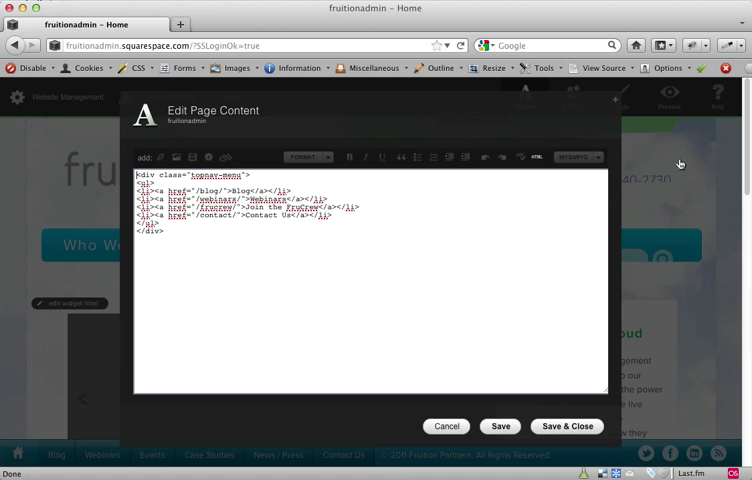
left_click(568, 426)
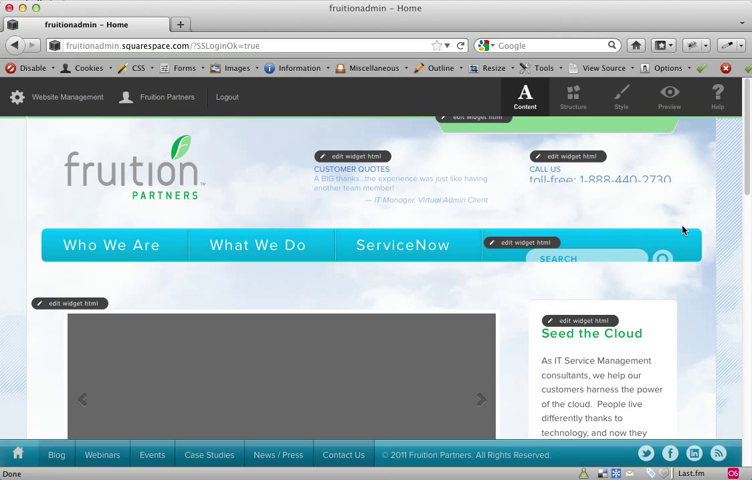
- Scroll past the slideshow and start editing the Seed the Cloud widget HTML
scroll("down", 3)
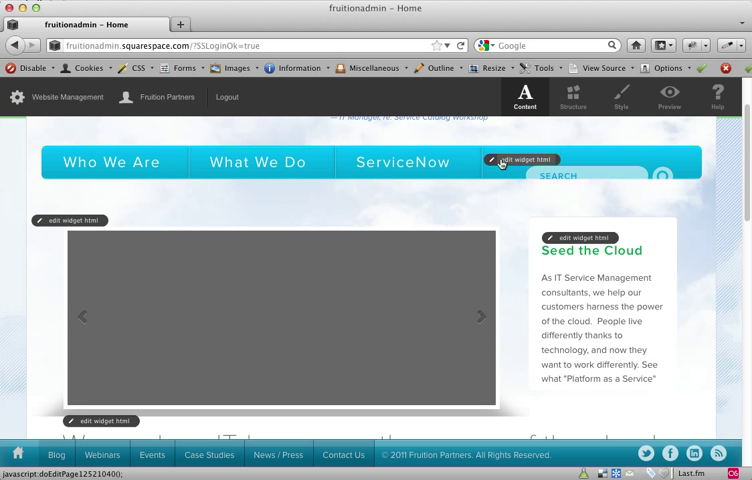
left_click(520, 160)
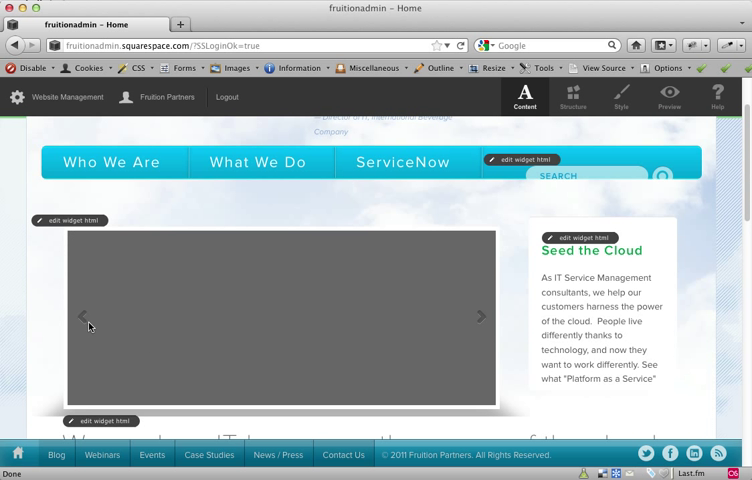
mouse_move(436, 356)
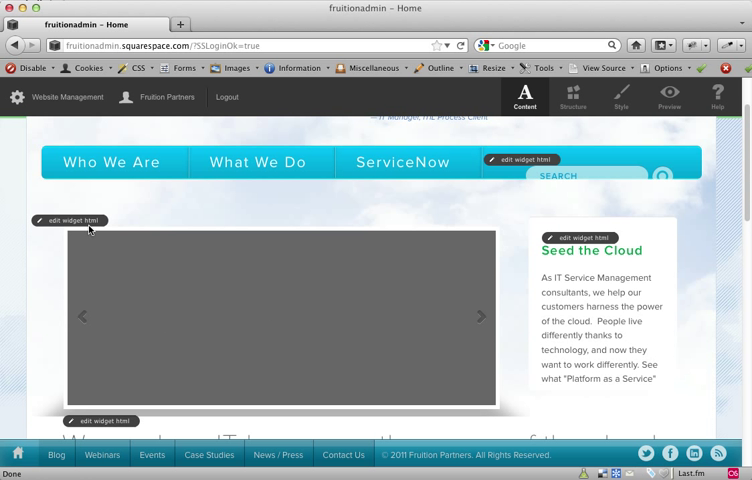
mouse_move(612, 256)
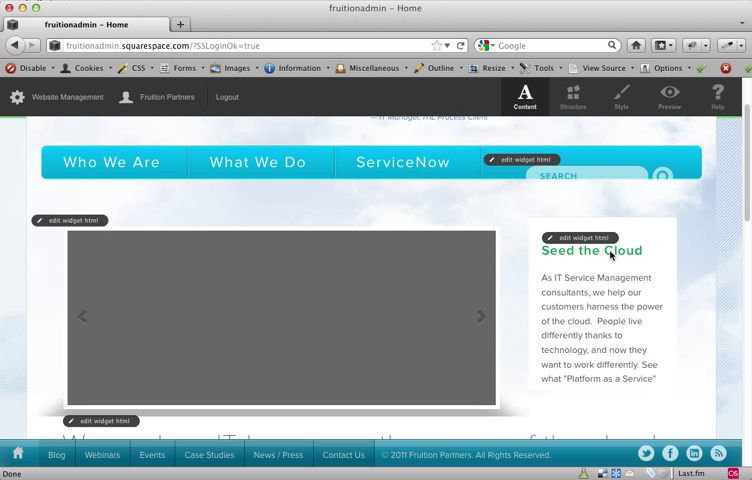
mouse_move(596, 288)
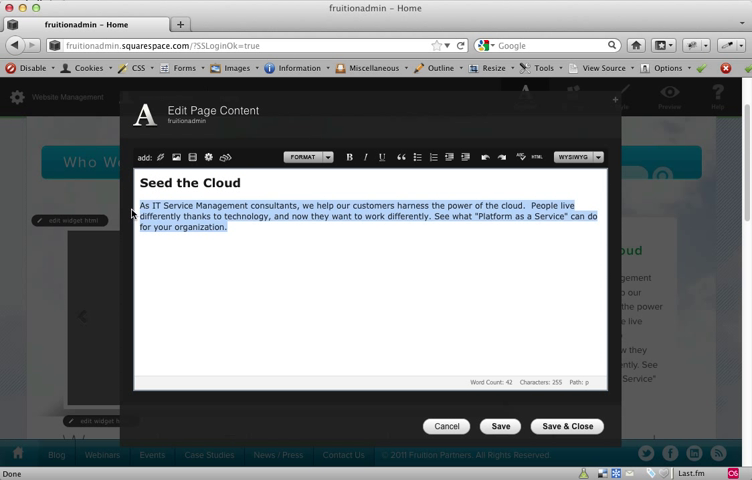
- Cancel the Seed the Cloud editor, leaving the text unchanged
left_click(536, 156)
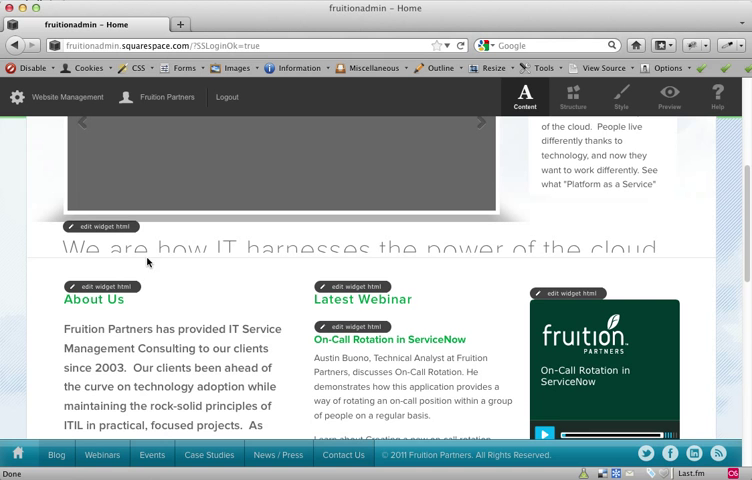
mouse_move(148, 264)
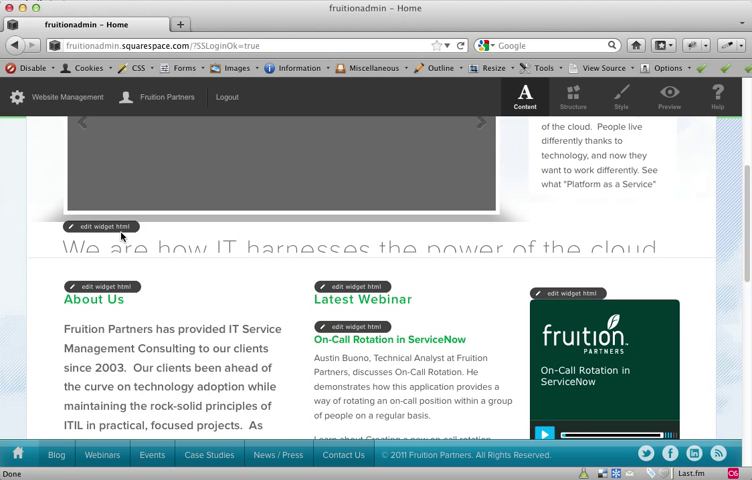
- Bring up the 'We are how IT harnesses the power of the cloud' headline widget for editing
left_click(96, 226)
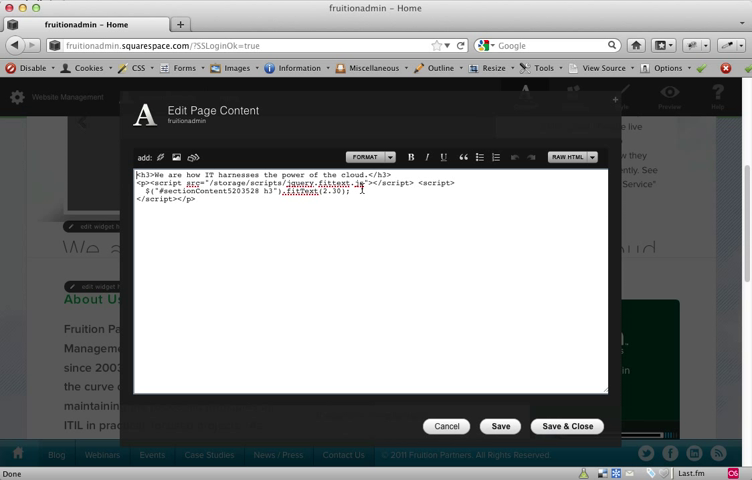
mouse_move(624, 278)
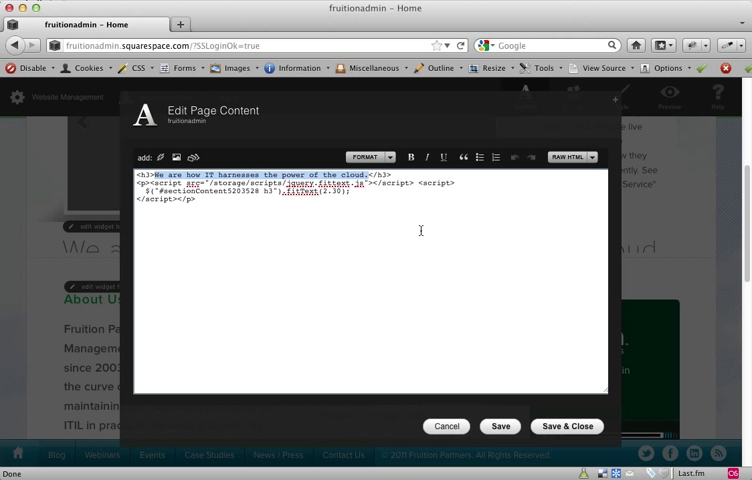
mouse_move(464, 444)
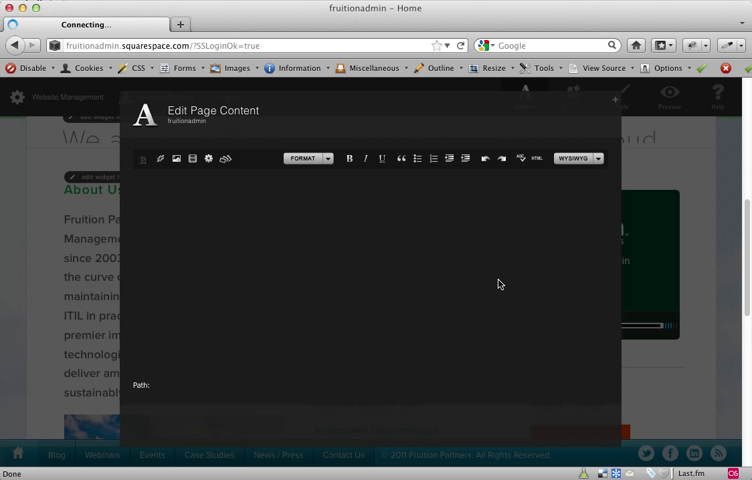
mouse_move(428, 196)
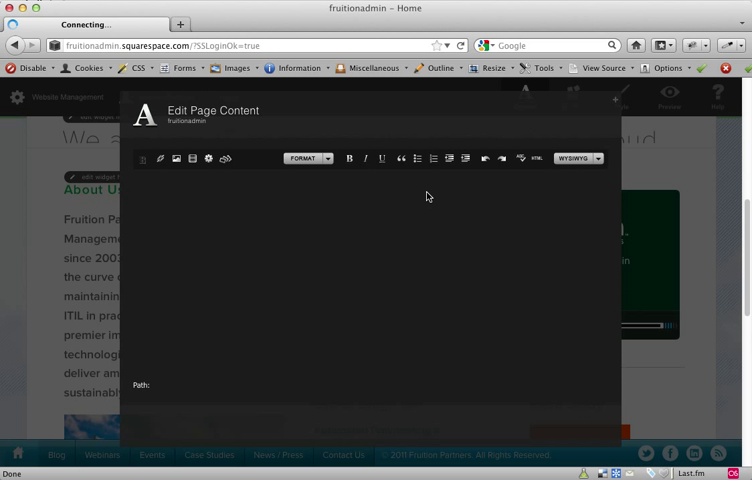
mouse_move(426, 196)
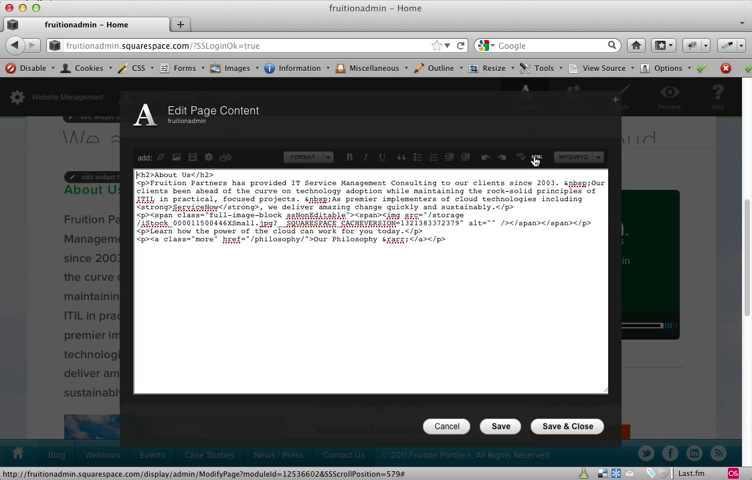
- View About Us as formatted text with its city image, then dismiss the Adjust Image settings unchanged
left_click(536, 156)
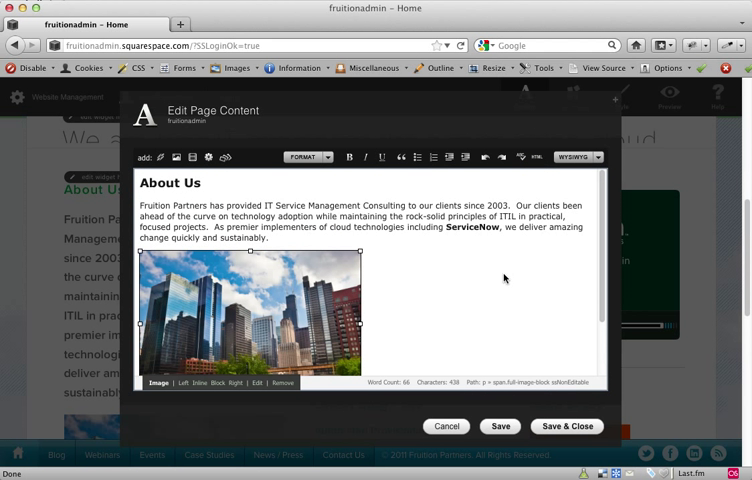
scroll("down", 3)
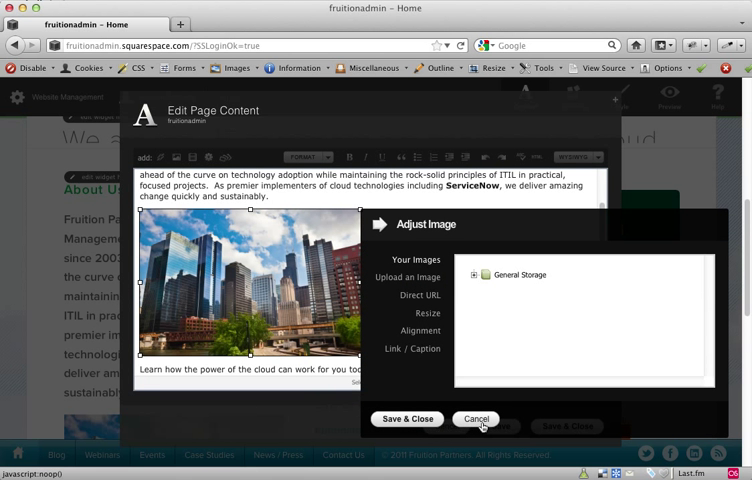
left_click(476, 420)
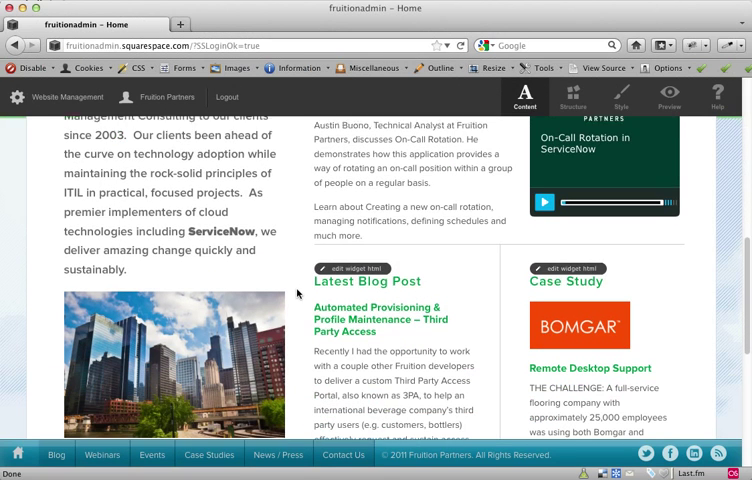
- Scroll through the blog post and case study sections and start editing the Latest Webinar heading
scroll("down", 3)
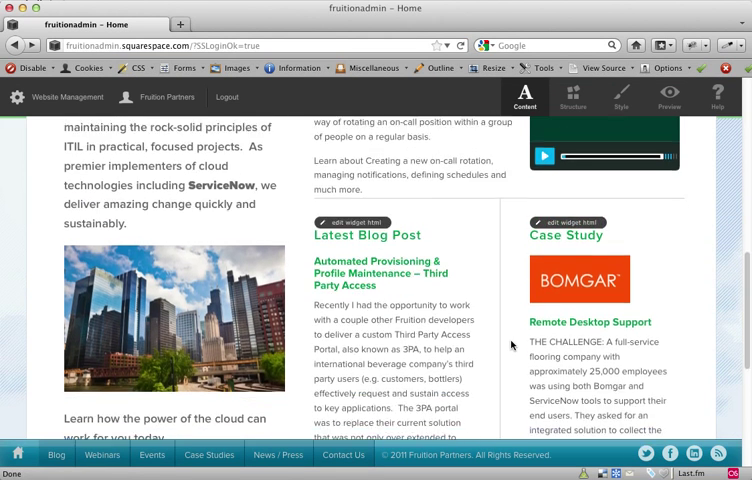
scroll("down", 3)
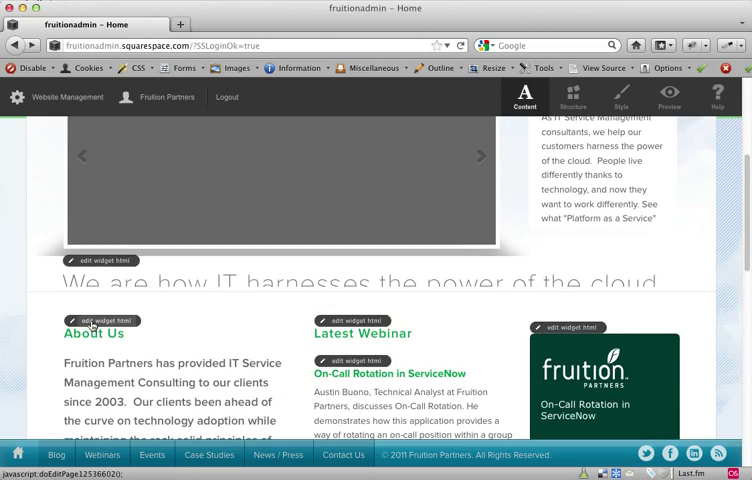
left_click(96, 320)
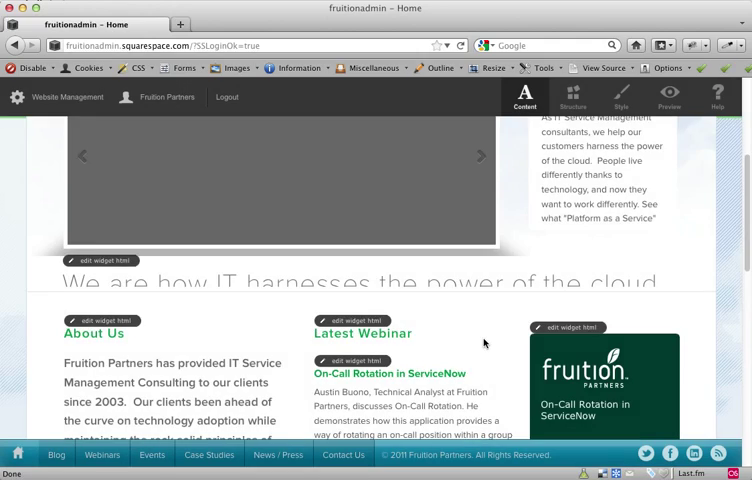
scroll("down", 3)
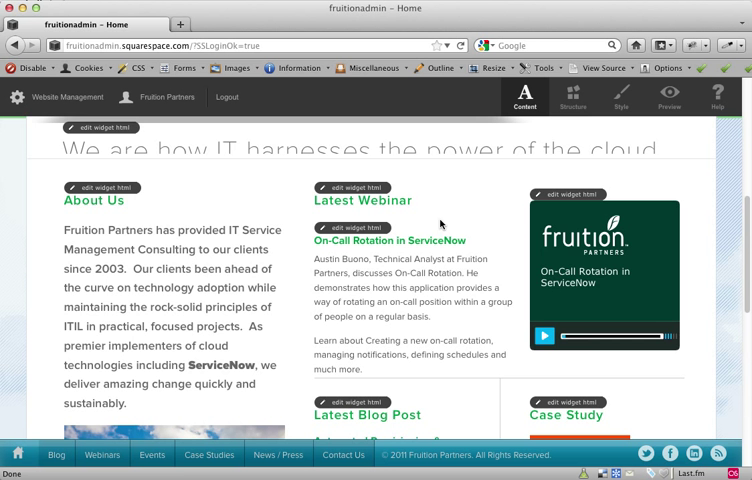
mouse_move(398, 240)
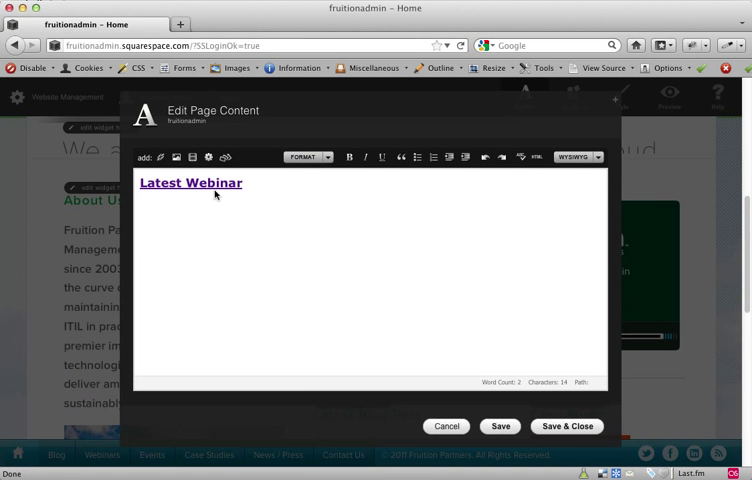
- View the Latest Webinar heading as HTML, cancel, then edit the On-Call Rotation webinar text block
left_click(536, 156)
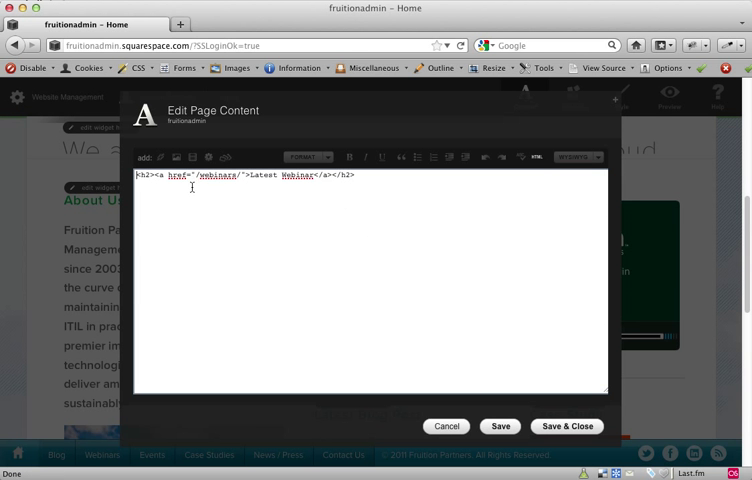
left_click(566, 426)
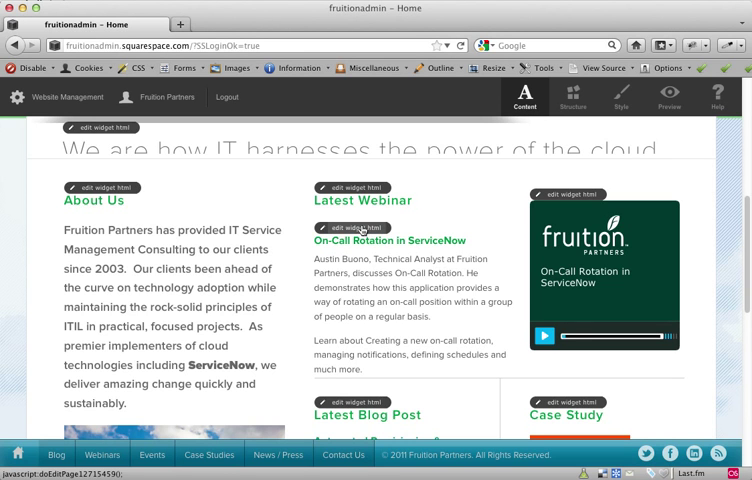
left_click(346, 228)
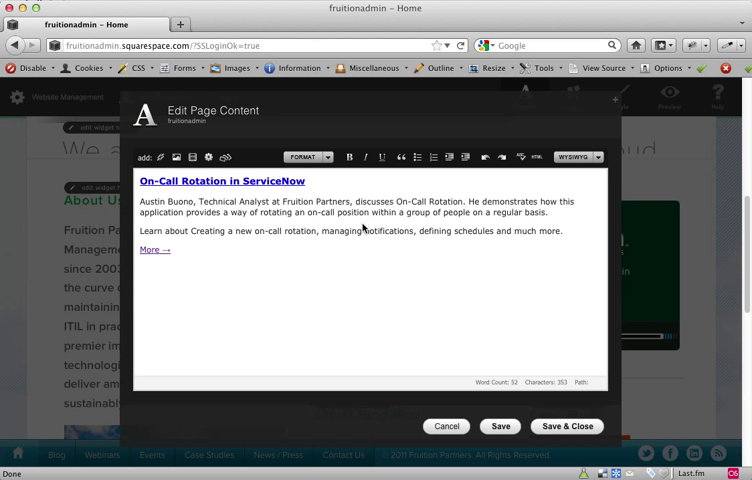
mouse_move(570, 244)
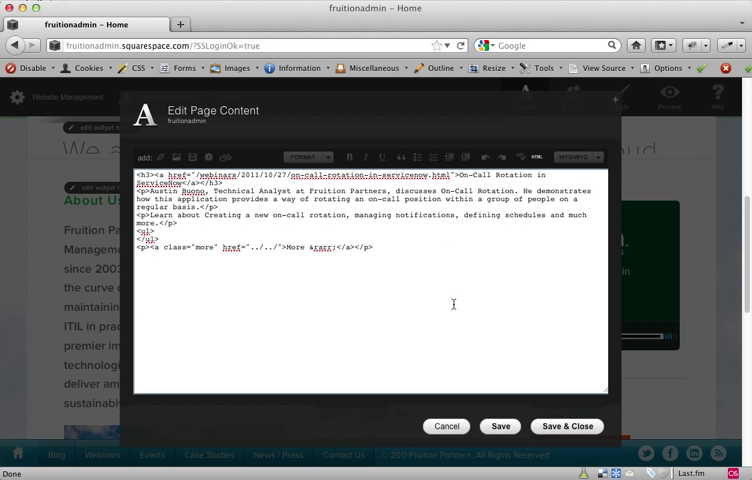
mouse_move(390, 292)
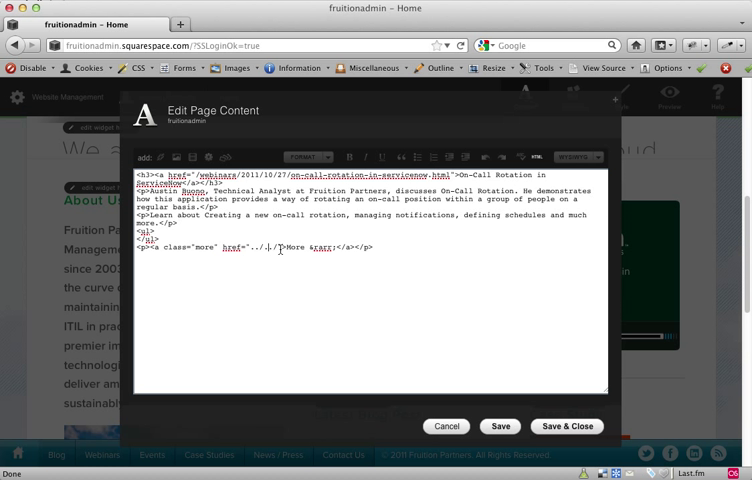
- Set the More link href to /webinars/2011/10/27/on-call-rotation-in-servicenow.html and Save & Close
double_click(256, 246)
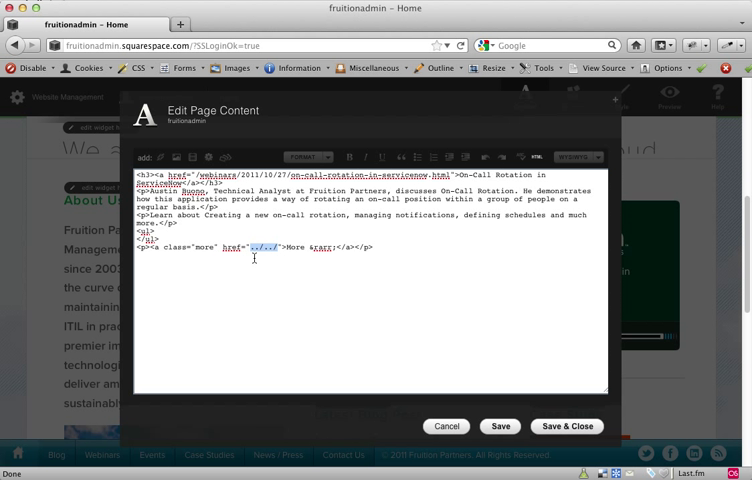
type("/webinars/2011/10/27/on-call-rotation-in-servicenow.html")
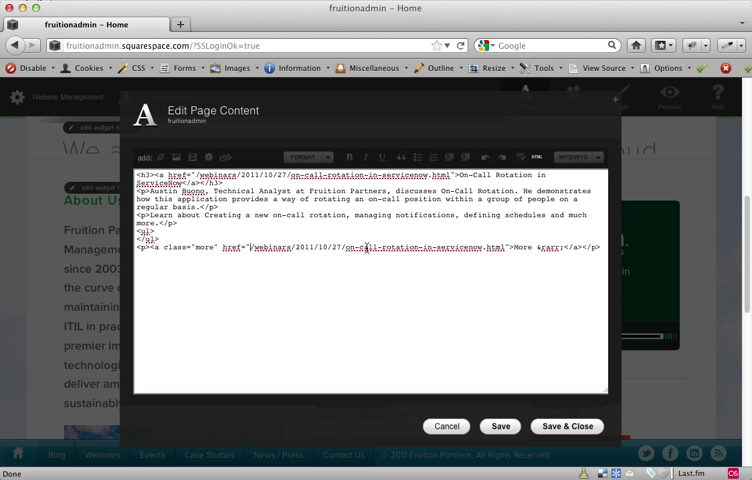
mouse_move(568, 426)
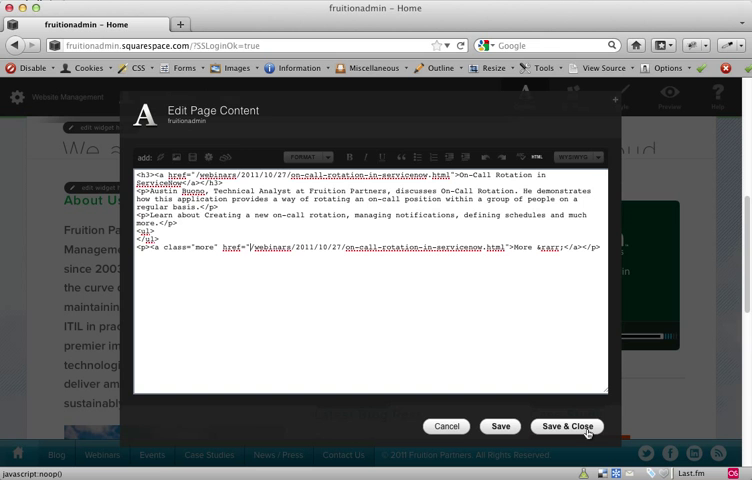
left_click(568, 426)
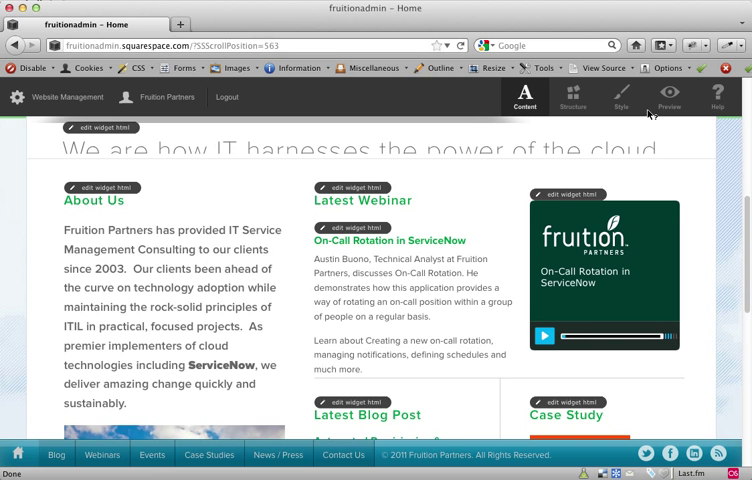
- Preview the updated link, return to Content mode and edit the Vimeo webinar video block HTML
left_click(668, 96)
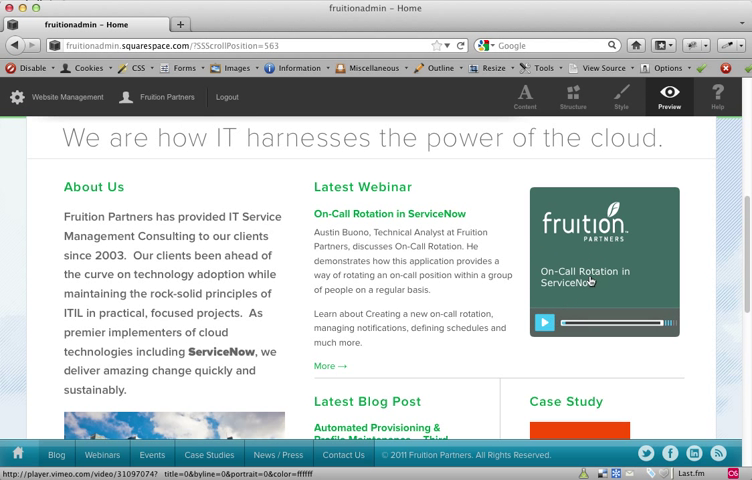
left_click(524, 96)
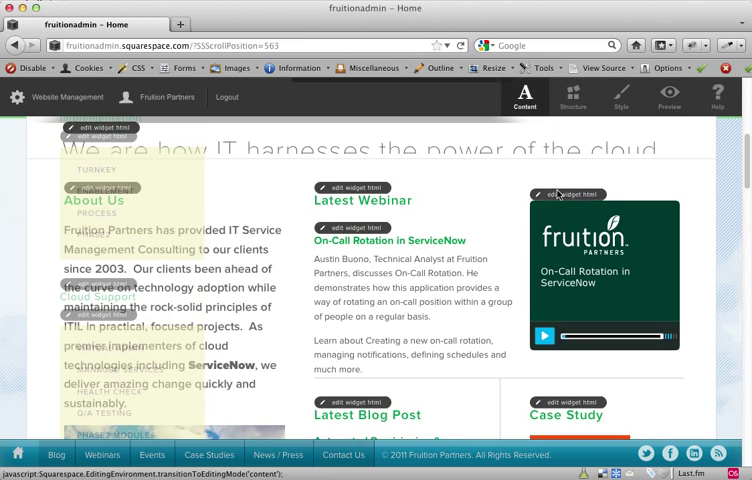
left_click(560, 194)
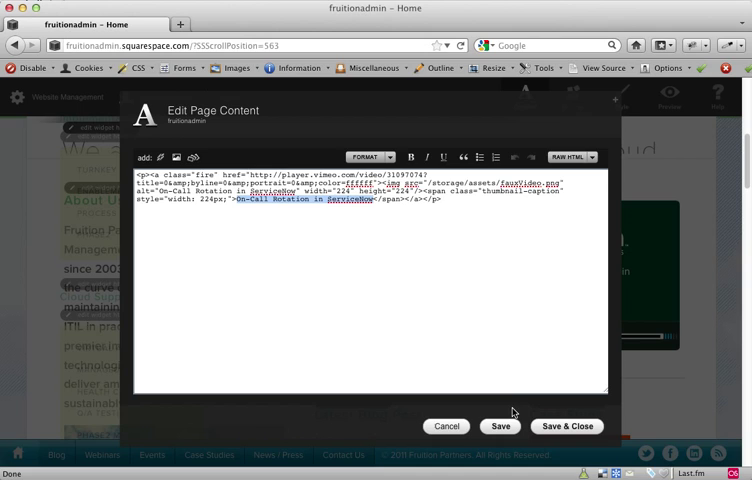
- Cancel out of the webinar video block's Vimeo iframe HTML without changing it
left_click(568, 426)
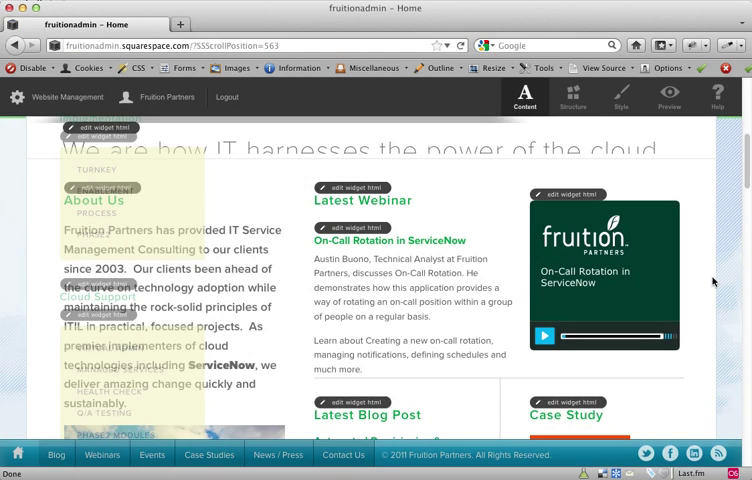
- Dismiss the empty page-content editor, preview the lower homepage, then switch to structure editing
scroll("down", 3)
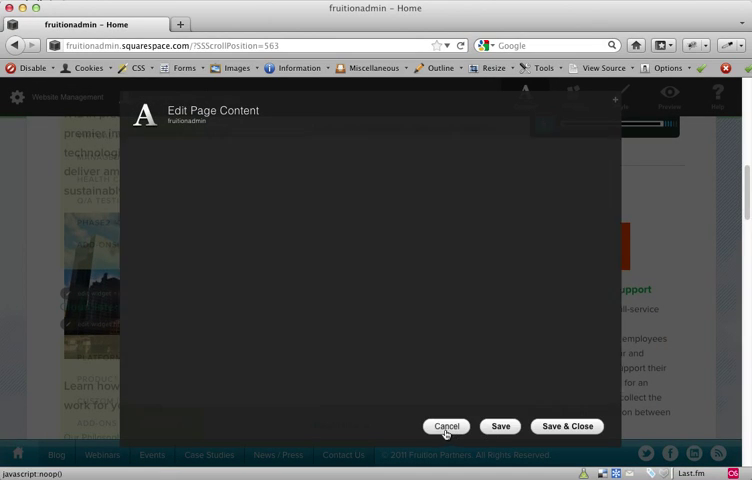
left_click(446, 426)
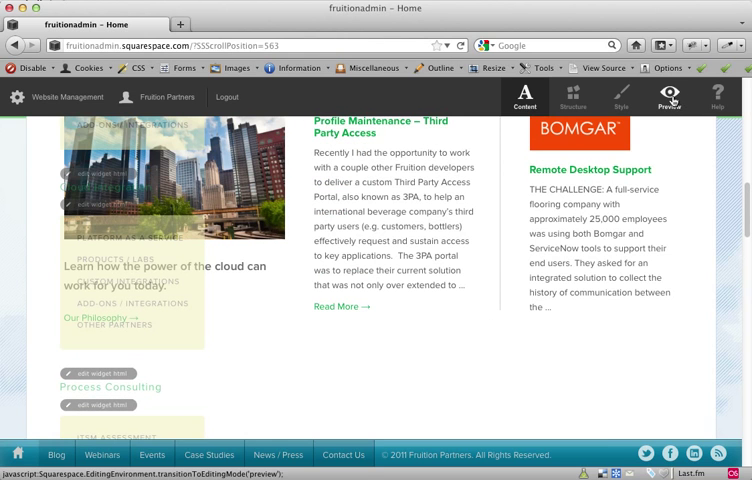
left_click(668, 96)
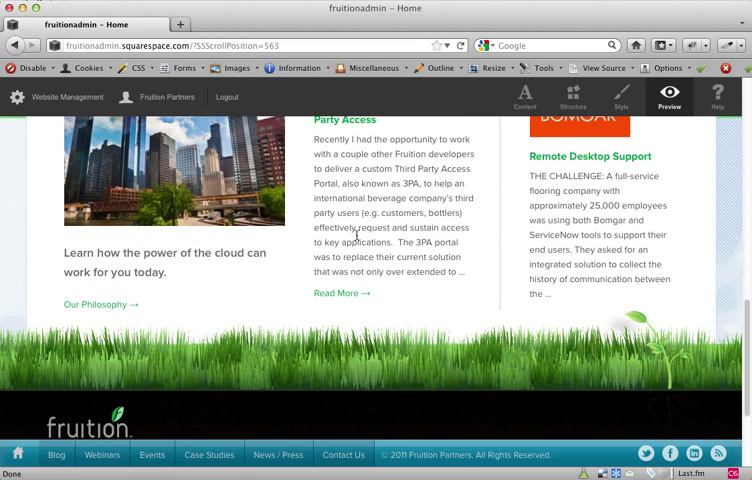
mouse_move(420, 304)
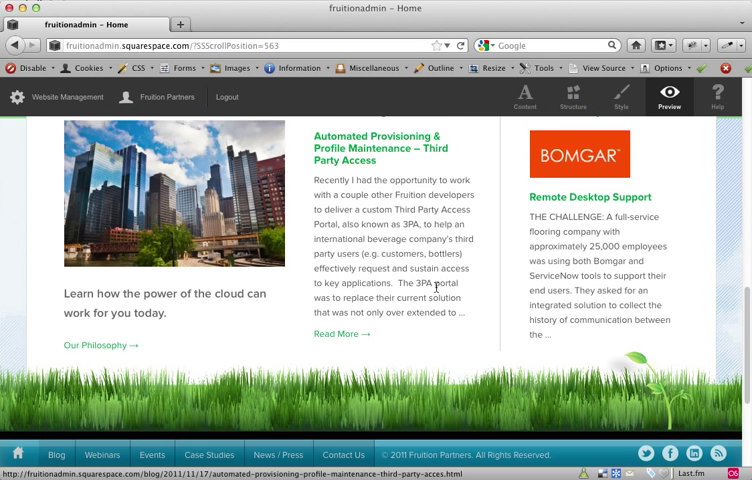
left_click(572, 96)
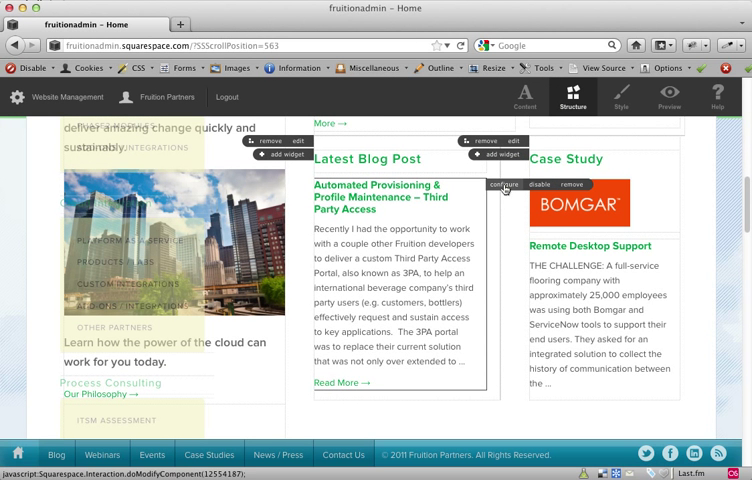
- Review the Latest Blog Post RSS widget's settings unchanged, then bring up the Case Study feed widget's settings
left_click(504, 184)
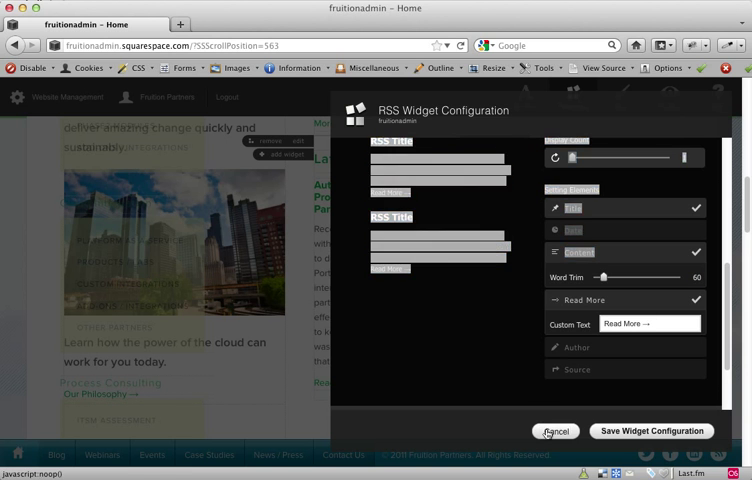
left_click(556, 432)
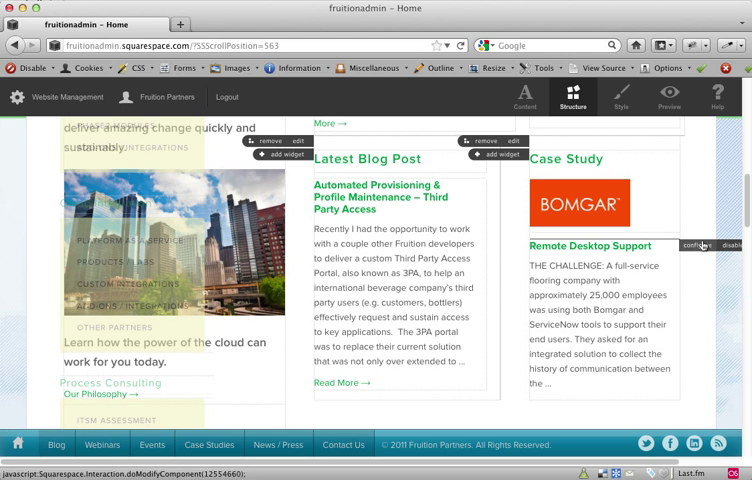
left_click(698, 244)
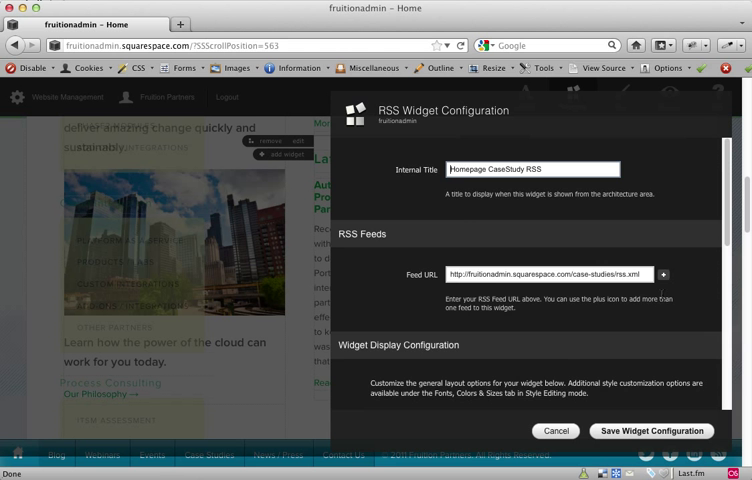
- Look through the Case Study RSS widget configuration and return the homepage to content editing
scroll("down", 3)
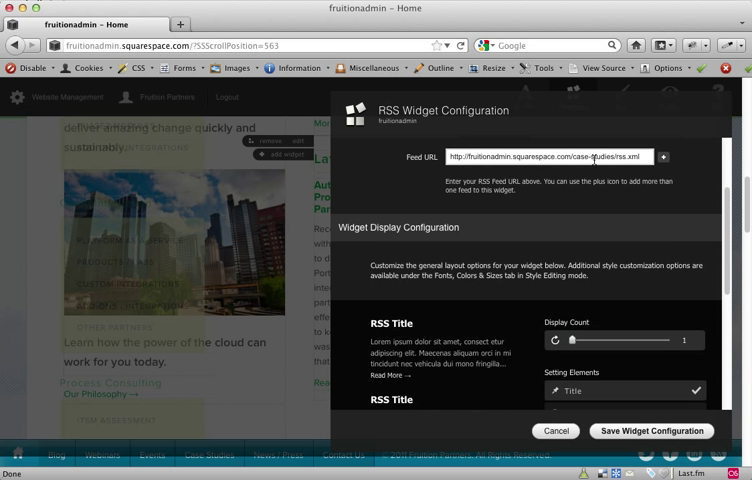
scroll("down", 3)
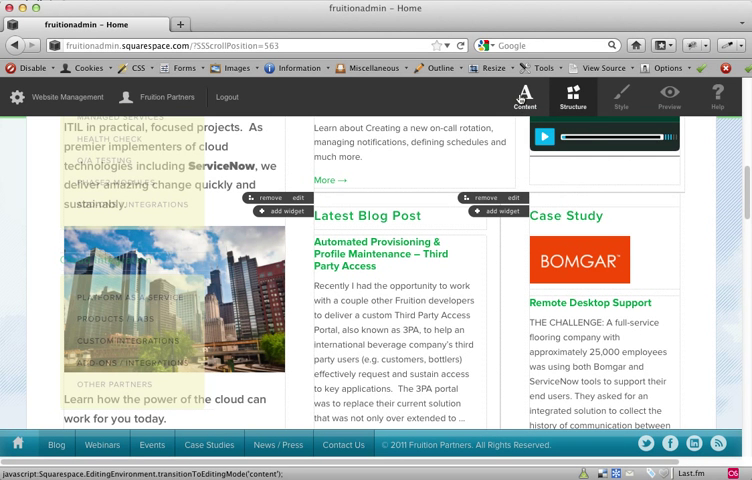
left_click(524, 98)
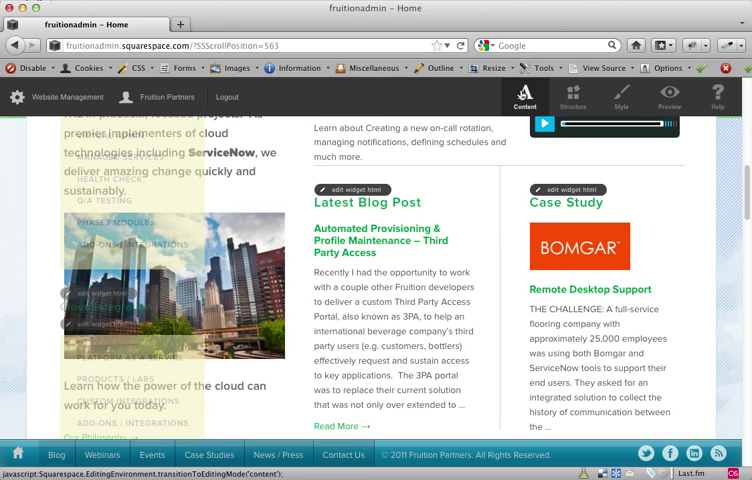
left_click(568, 190)
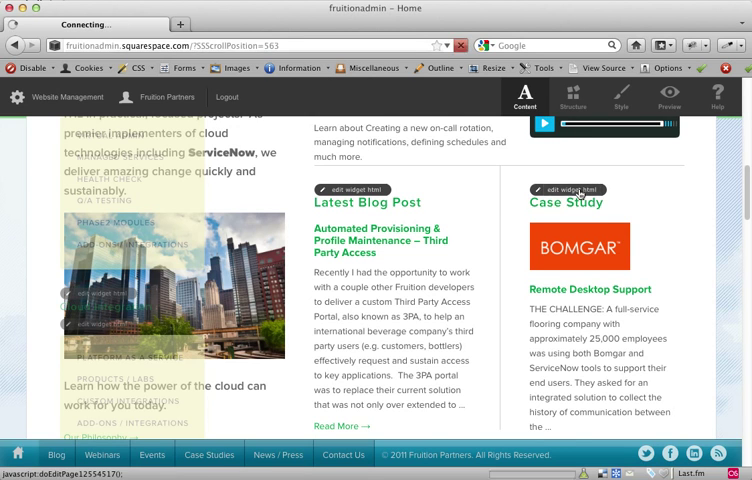
left_click(568, 190)
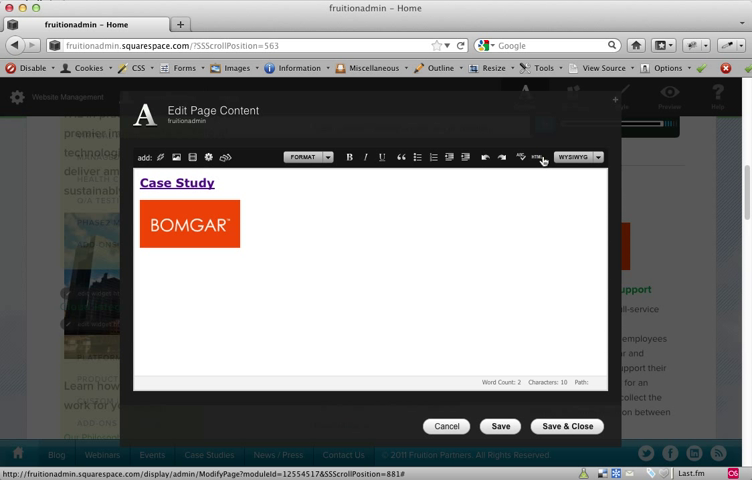
left_click(536, 156)
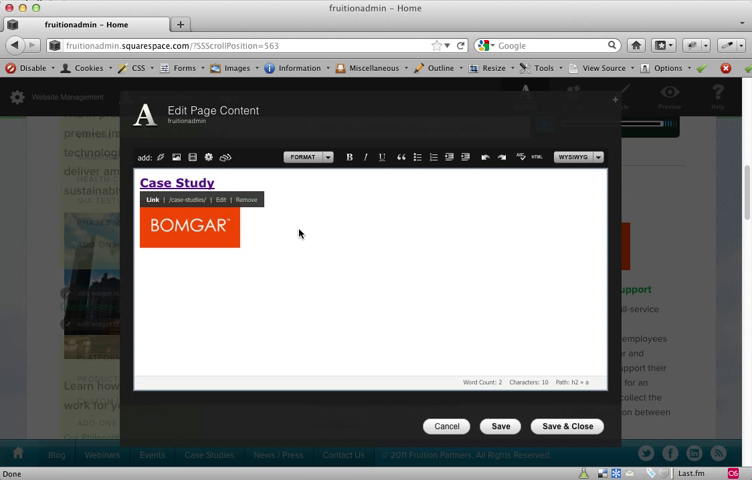
left_click(188, 226)
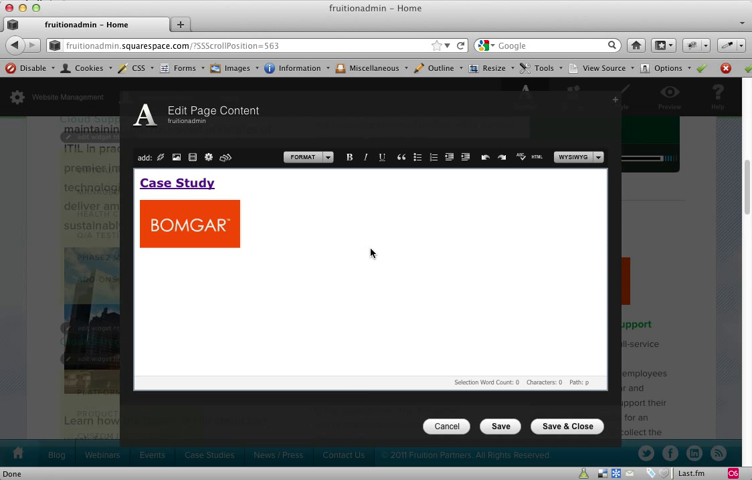
left_click(188, 224)
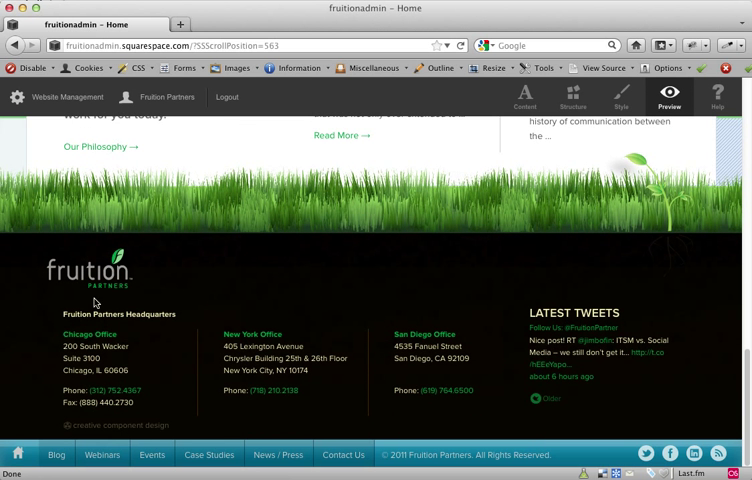
mouse_move(676, 264)
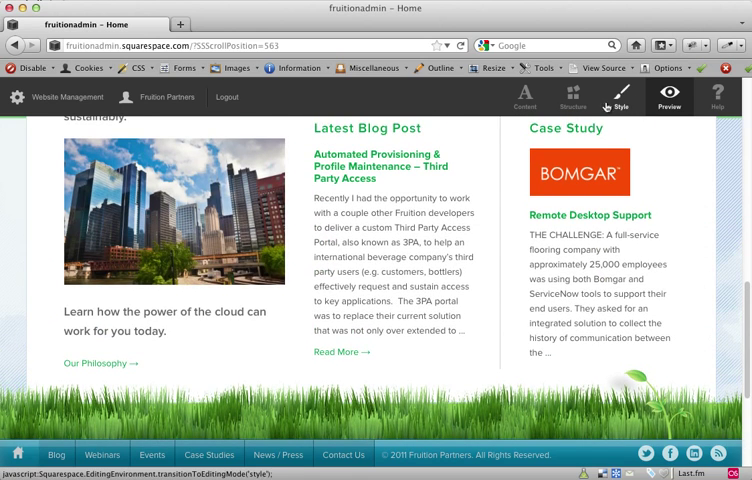
- Lower the RSS widget's Word Trim slider, save the configuration, and preview the shortened Case Study excerpt
left_click(572, 96)
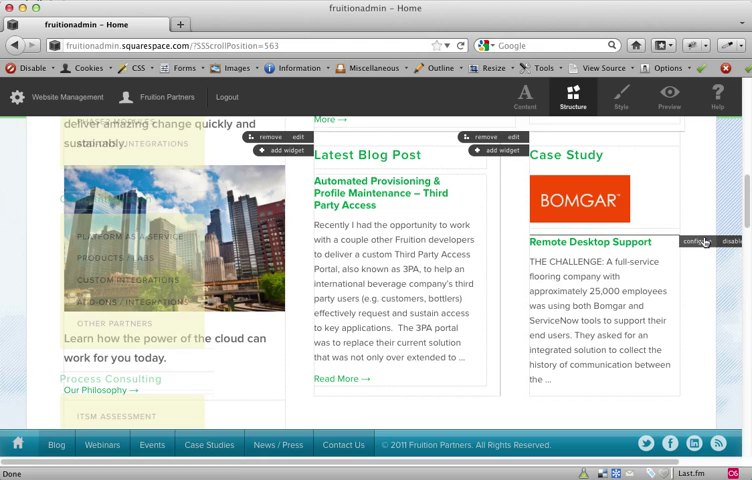
left_click(692, 240)
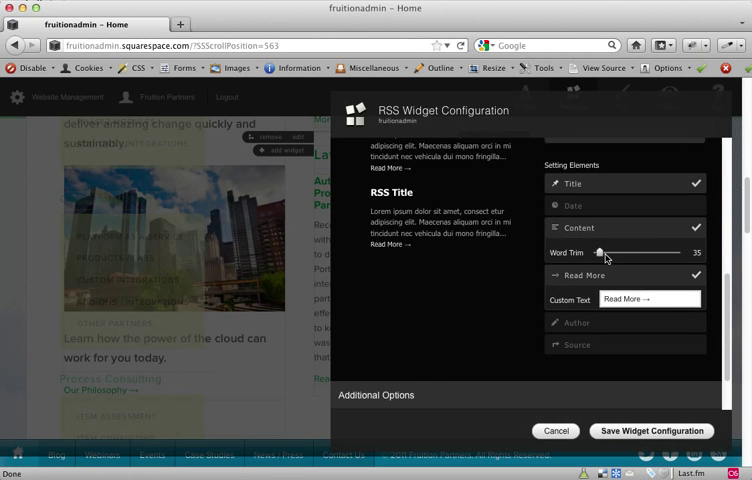
left_click_drag(604, 252, 600, 252)
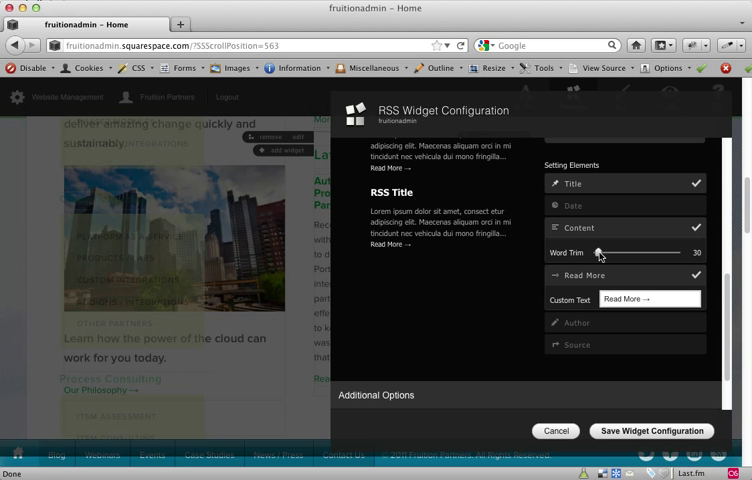
left_click(652, 432)
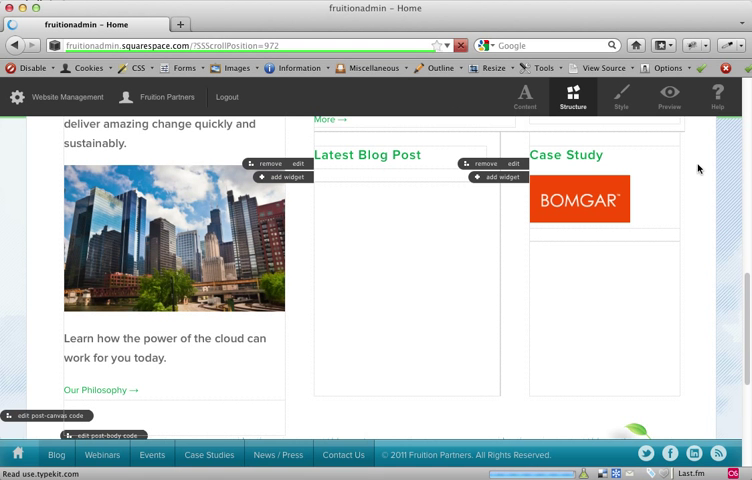
left_click(668, 96)
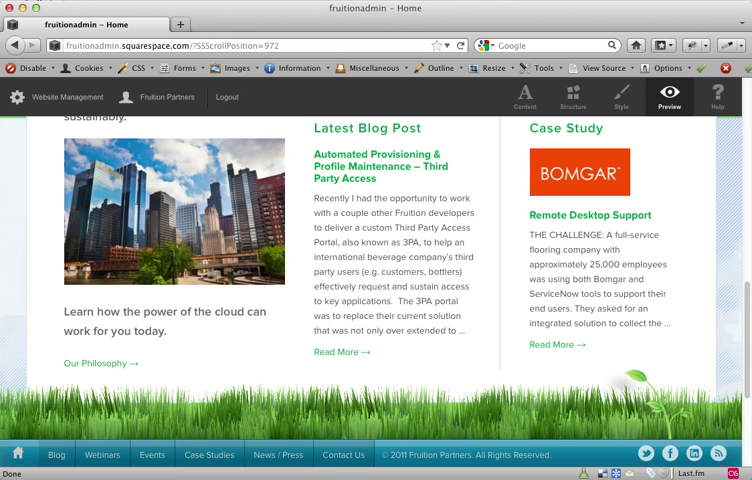
mouse_move(552, 344)
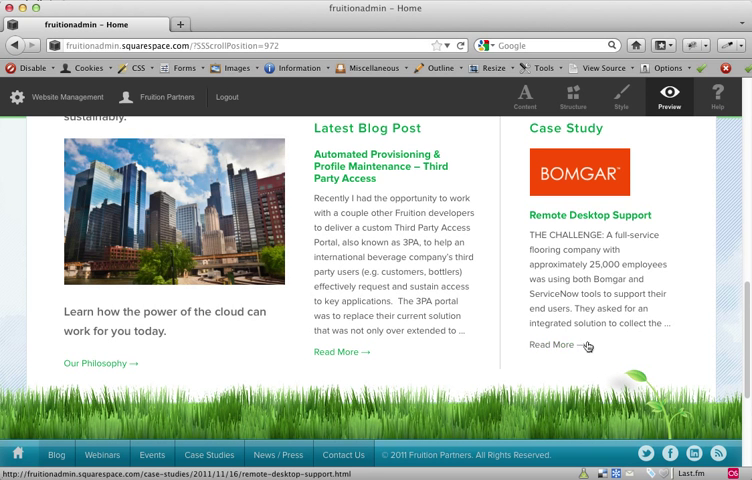
- Scroll through the homepage in structure editing and bring up the Website Management menu
scroll("down", 3)
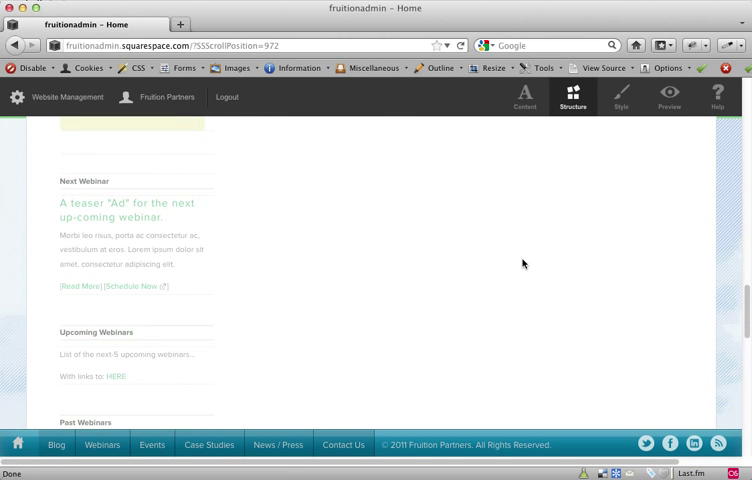
scroll("down", 3)
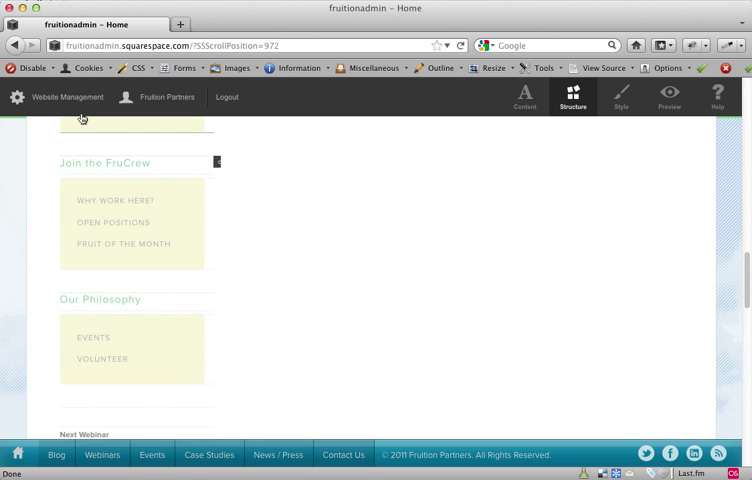
left_click(68, 96)
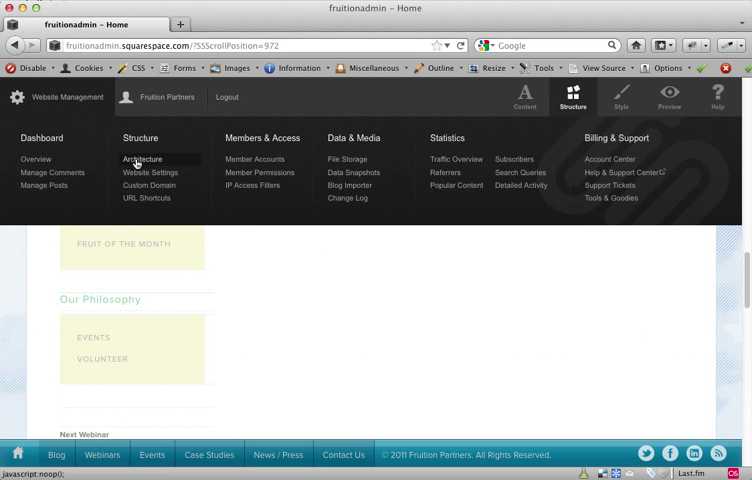
- Go to Website Settings' Code Injection tab and choose the Post-canvas HTML injection region
left_click(142, 160)
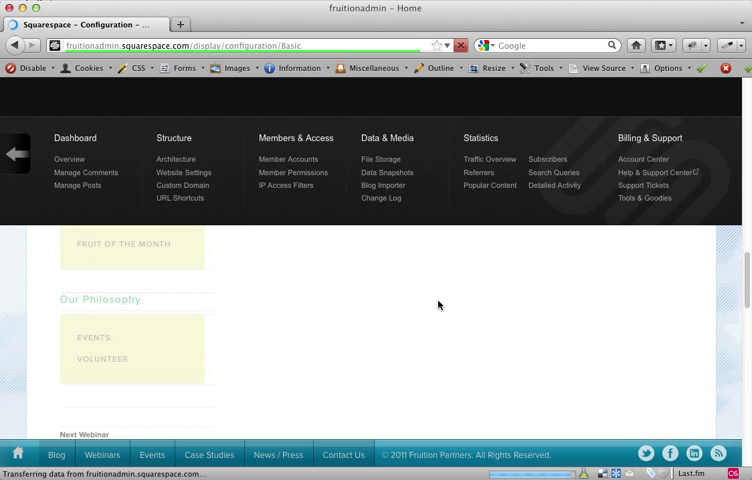
left_click(184, 172)
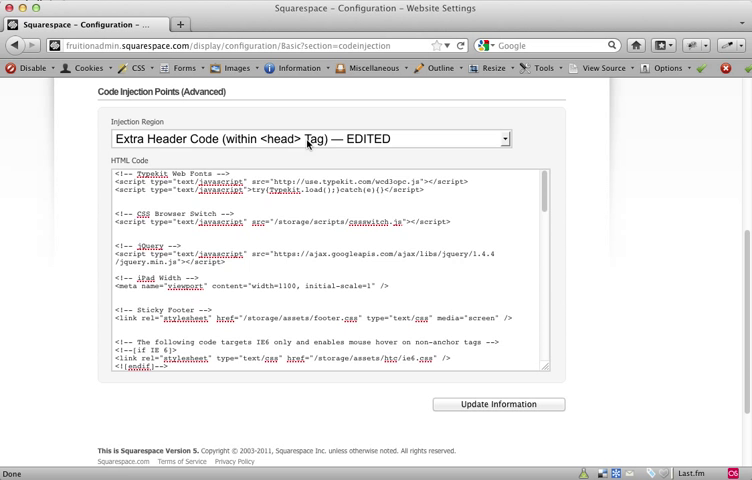
left_click(308, 138)
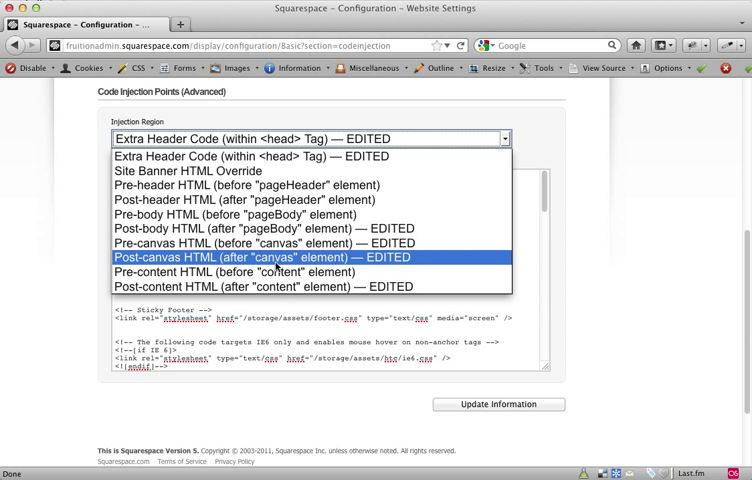
mouse_move(378, 260)
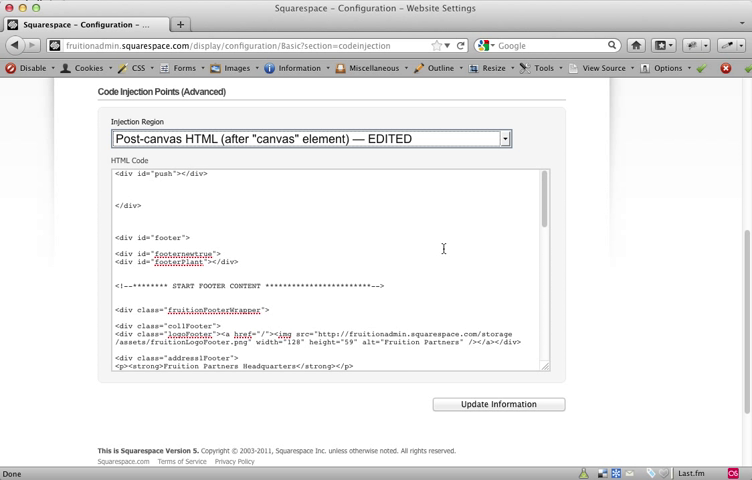
- Scroll through the post-canvas footer HTML with the office addresses and end-of-footer script
scroll("down", 3)
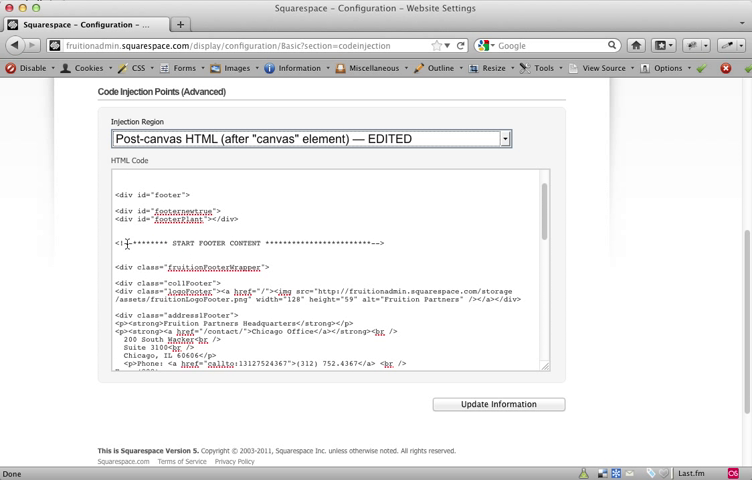
scroll("down", 3)
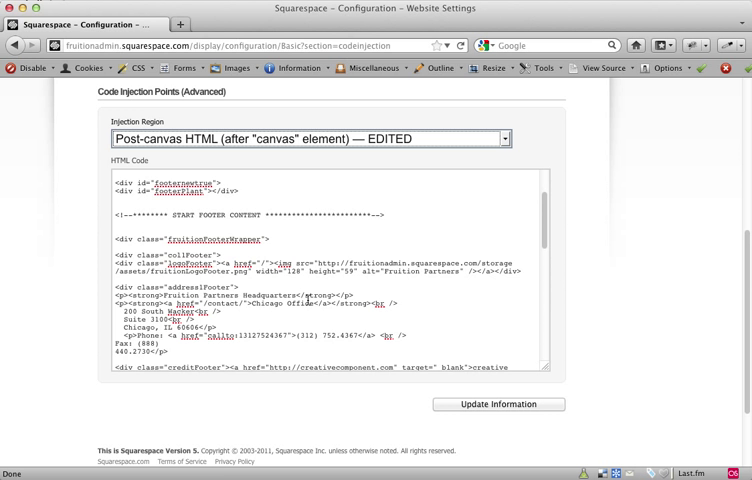
scroll("down", 3)
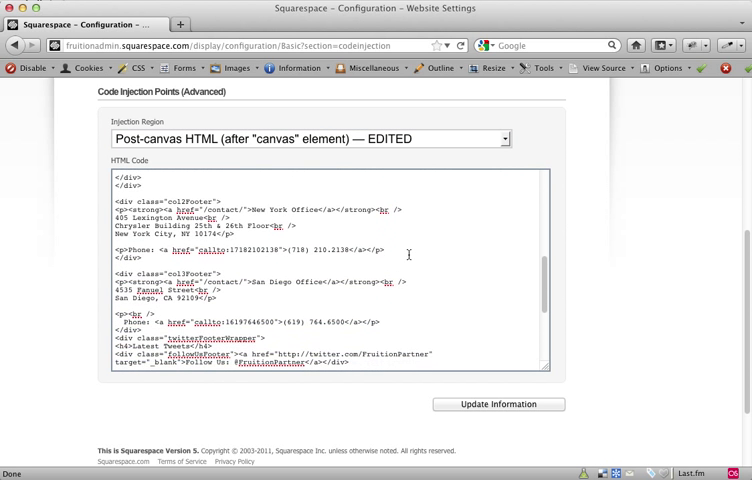
scroll("down", 3)
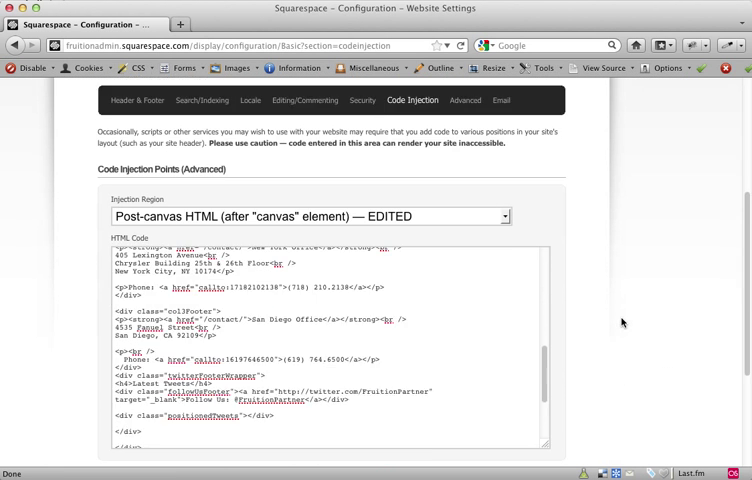
scroll("down", 3)
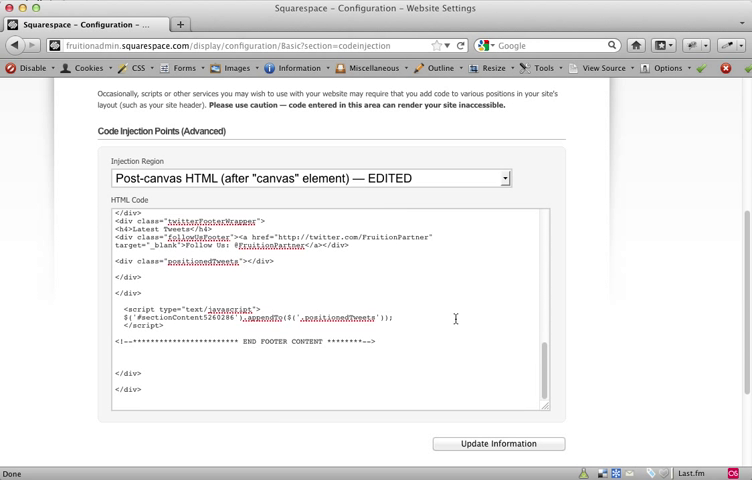
mouse_move(368, 186)
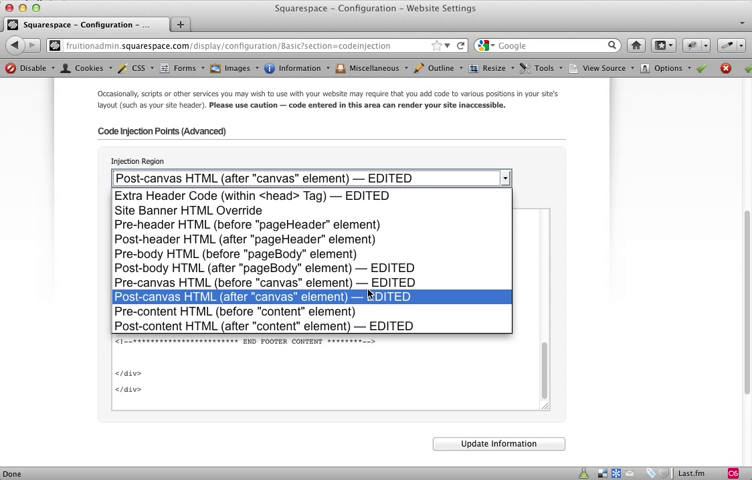
- Switch the injection region to Post-body HTML and scroll its footer navigation, copyright and social icon code
left_click(262, 282)
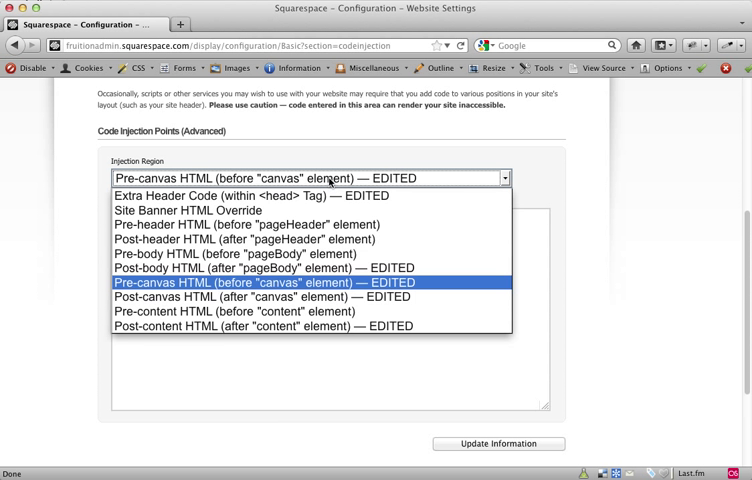
left_click(260, 268)
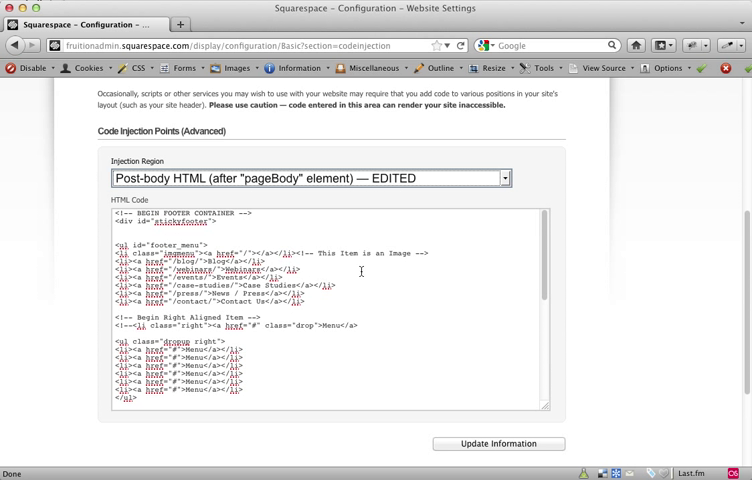
mouse_move(214, 188)
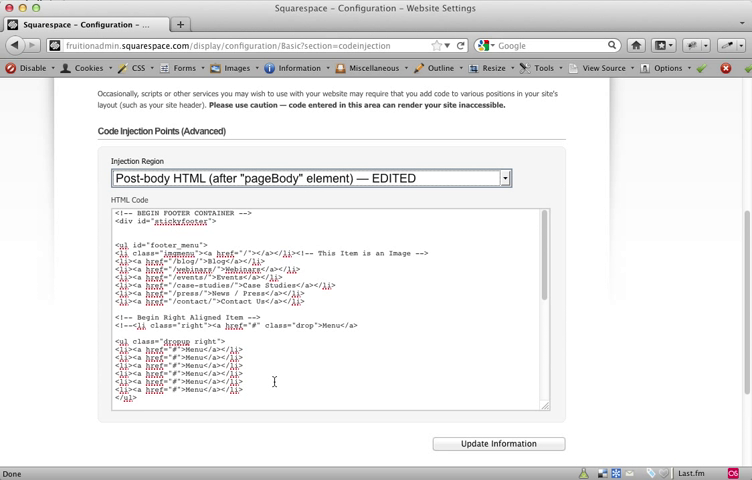
scroll("down", 3)
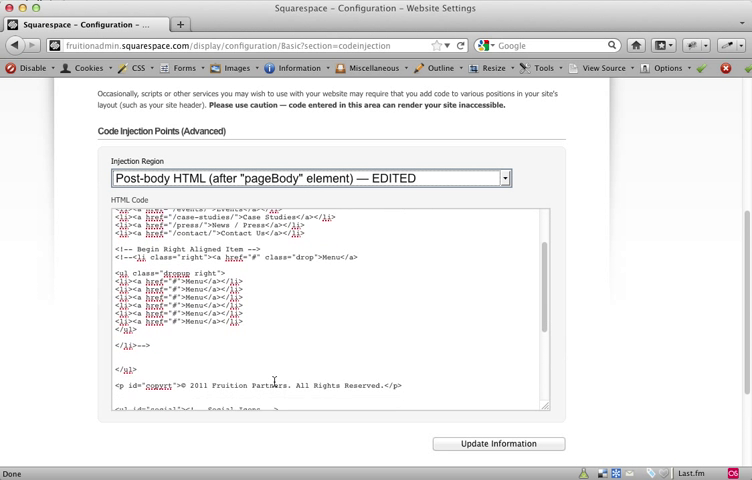
scroll("down", 3)
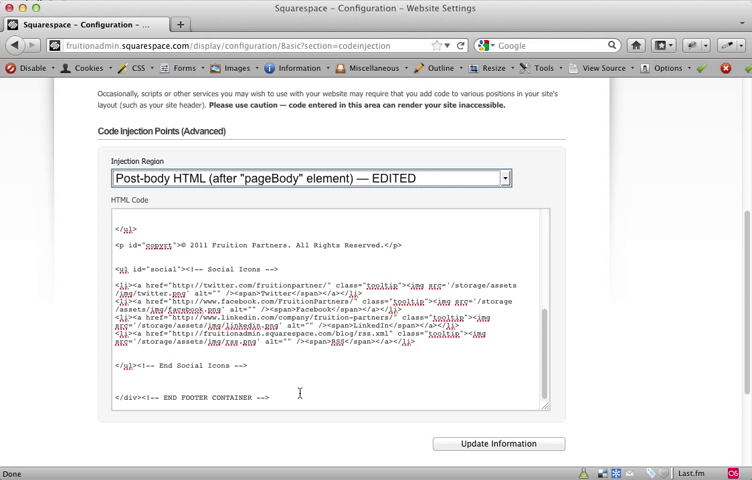
mouse_move(298, 392)
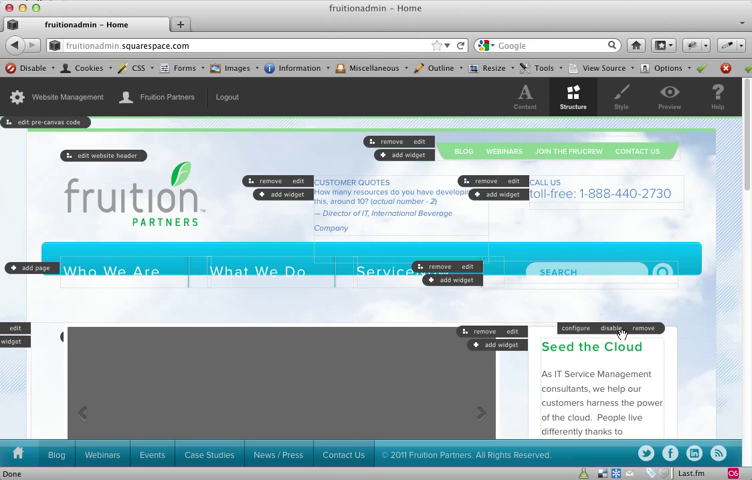
- Scroll the homepage down to the footer with the office addresses and latest tweets
scroll("down", 3)
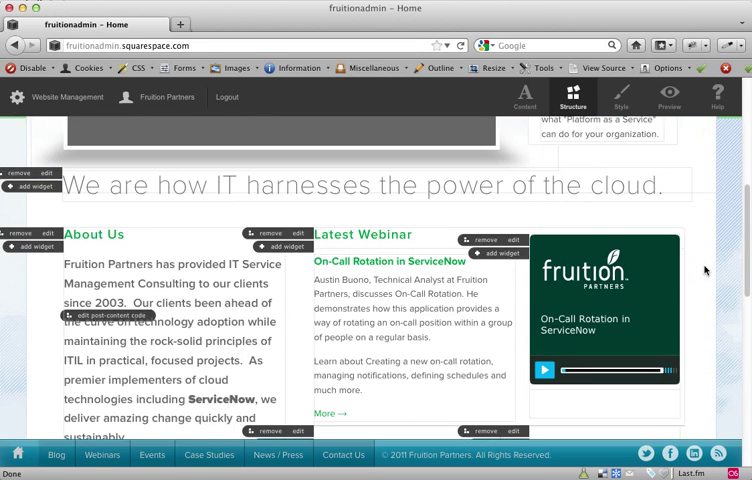
scroll("down", 3)
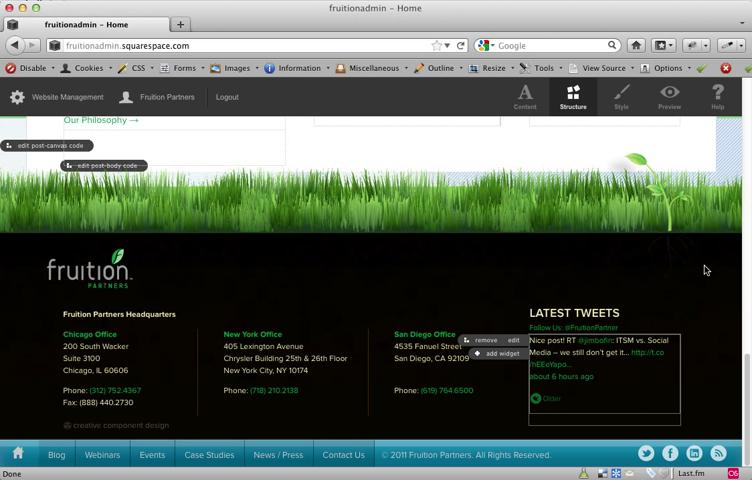
mouse_move(732, 272)
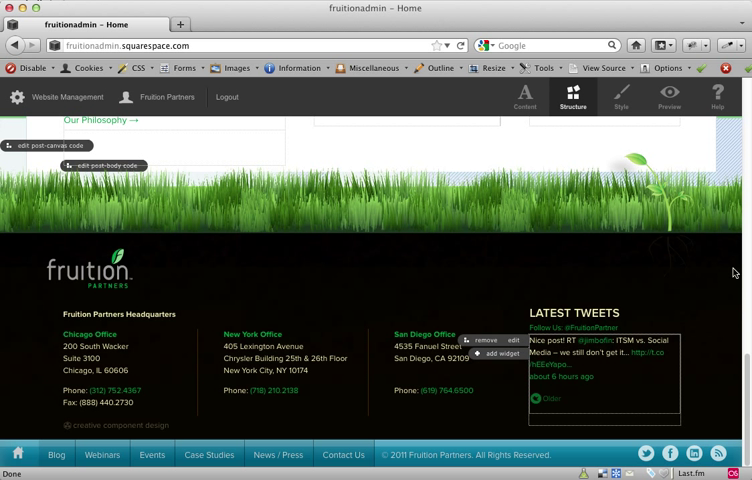